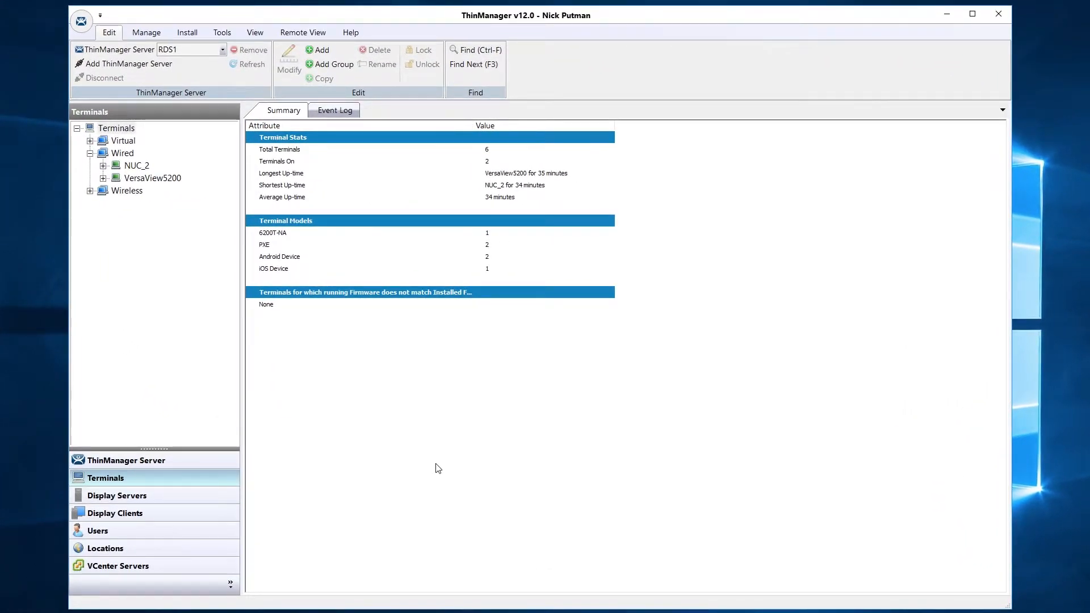
# Show the Display Clients tree, whose summary lists 41 total display clients
pyautogui.click(116, 513)
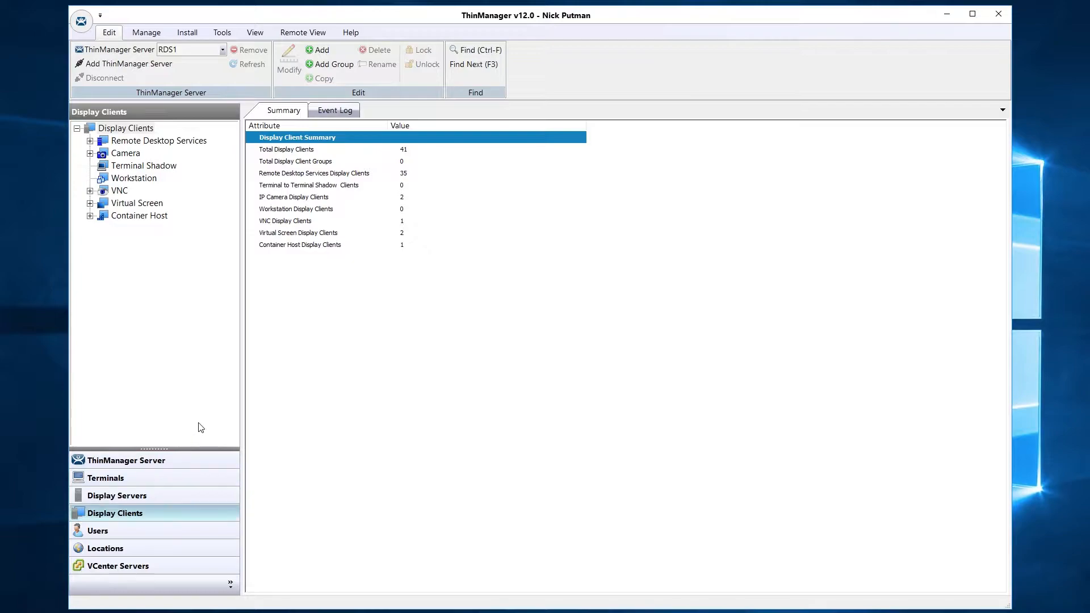
pyautogui.moveTo(184, 243)
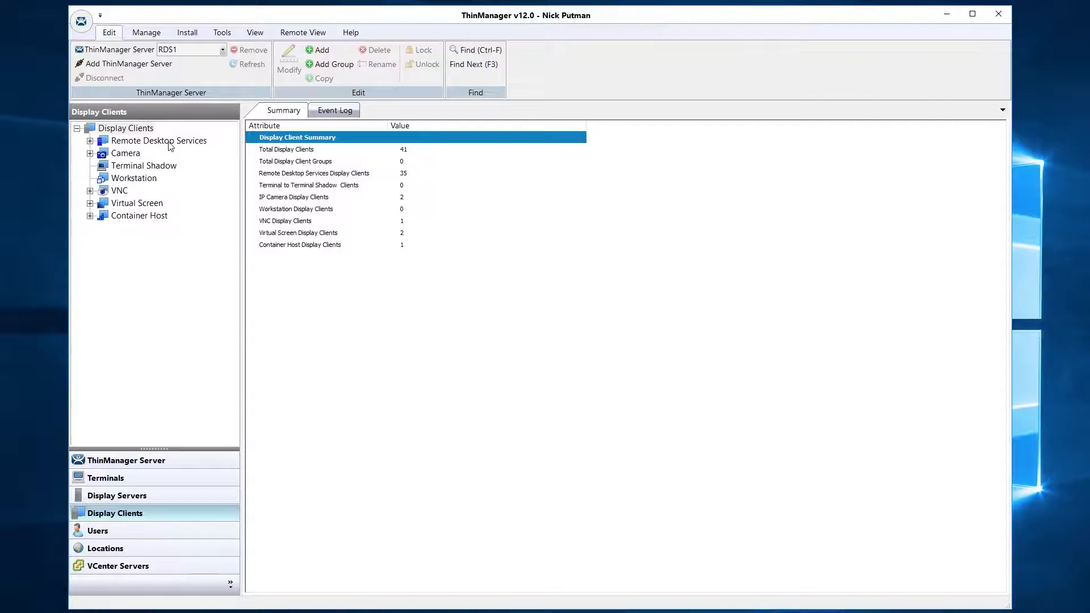
# Start a new Remote Desktop Services display client named Calculator and continue to connection options
pyautogui.rightClick(159, 141)
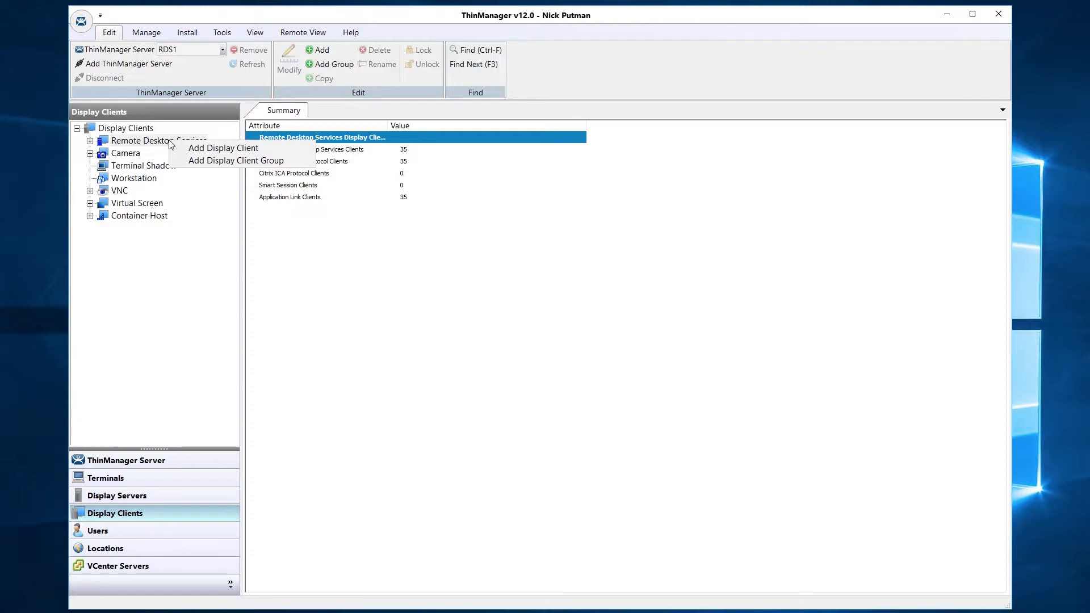
pyautogui.moveTo(191, 150)
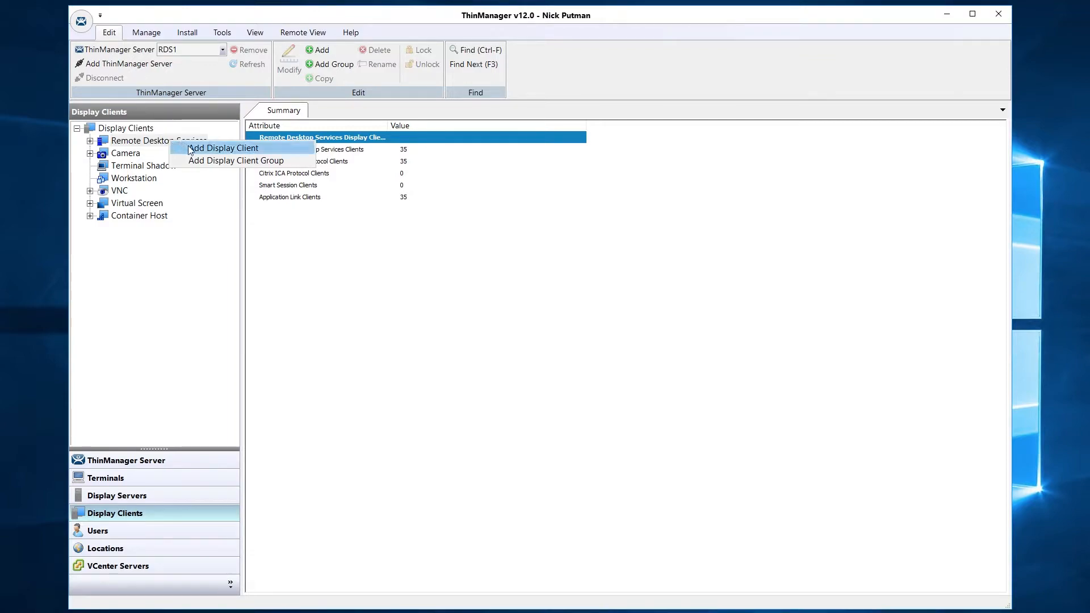
pyautogui.click(222, 148)
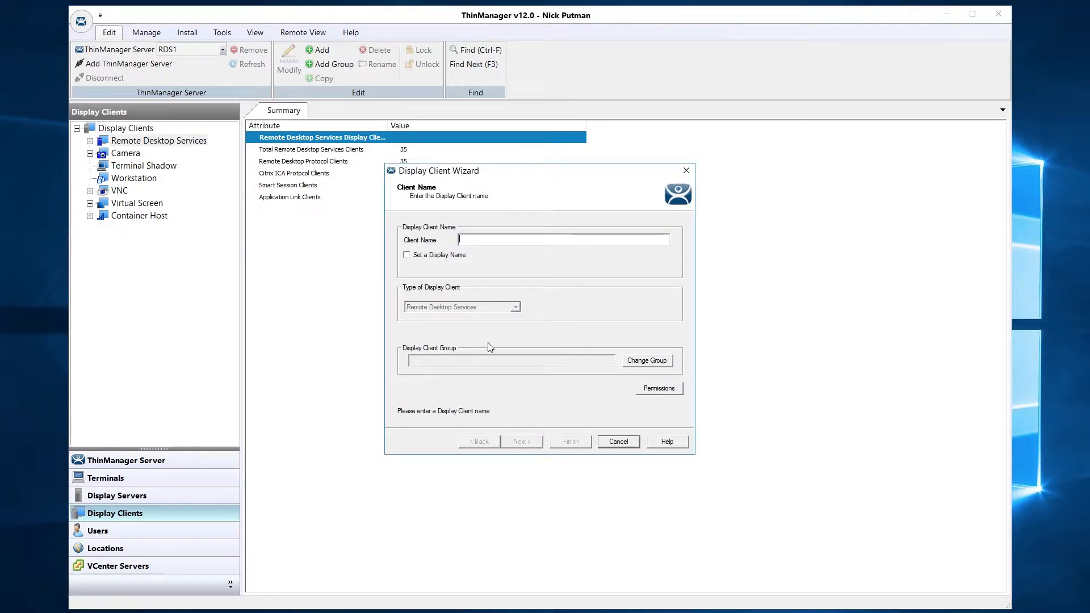
pyautogui.write('C')
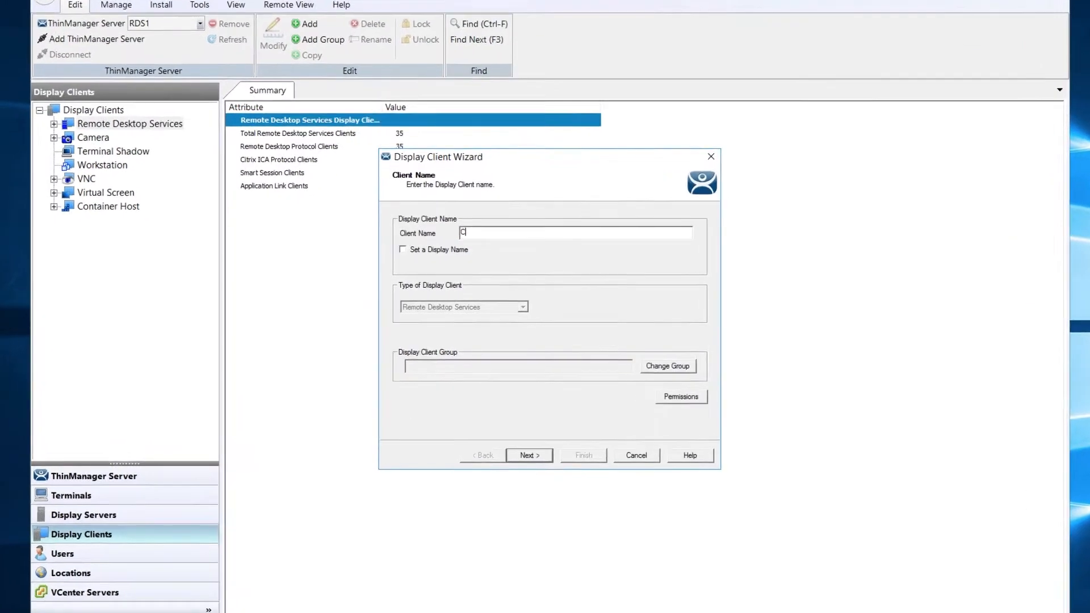
pyautogui.write('alac')
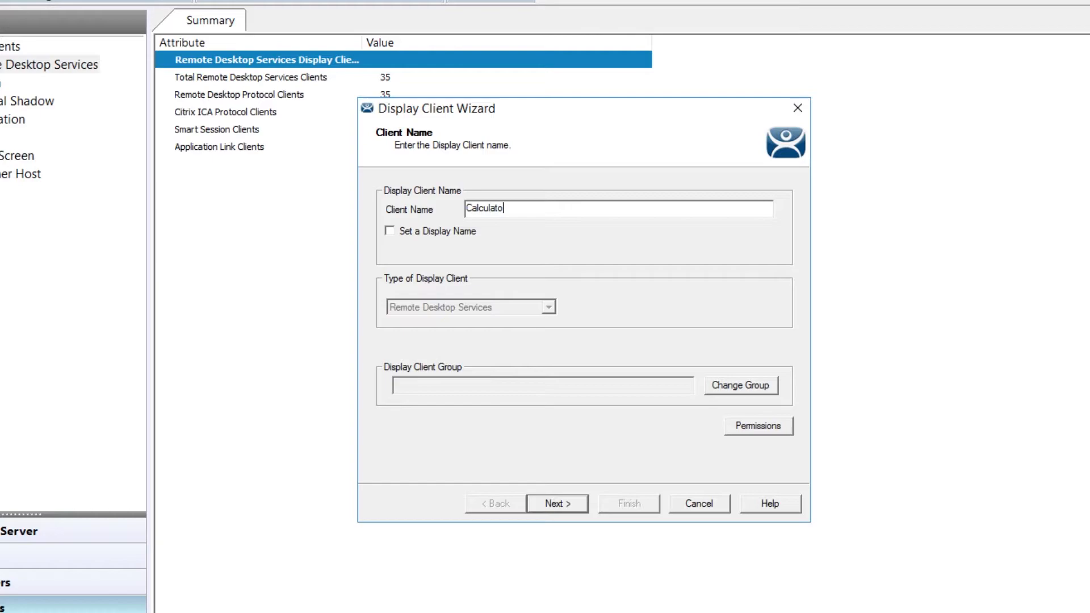
pyautogui.write('r')
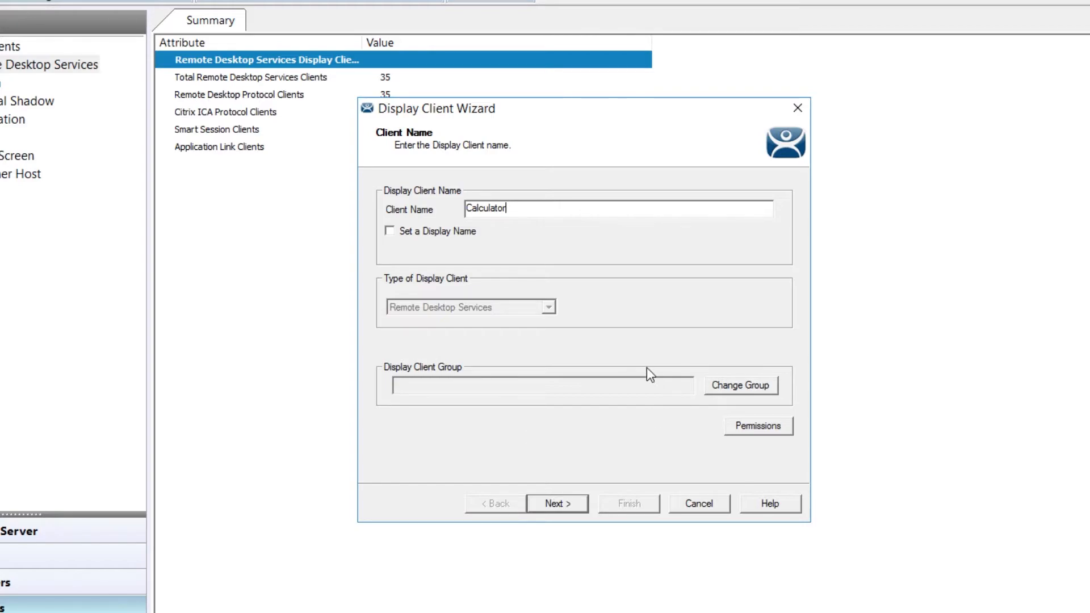
pyautogui.moveTo(557, 470)
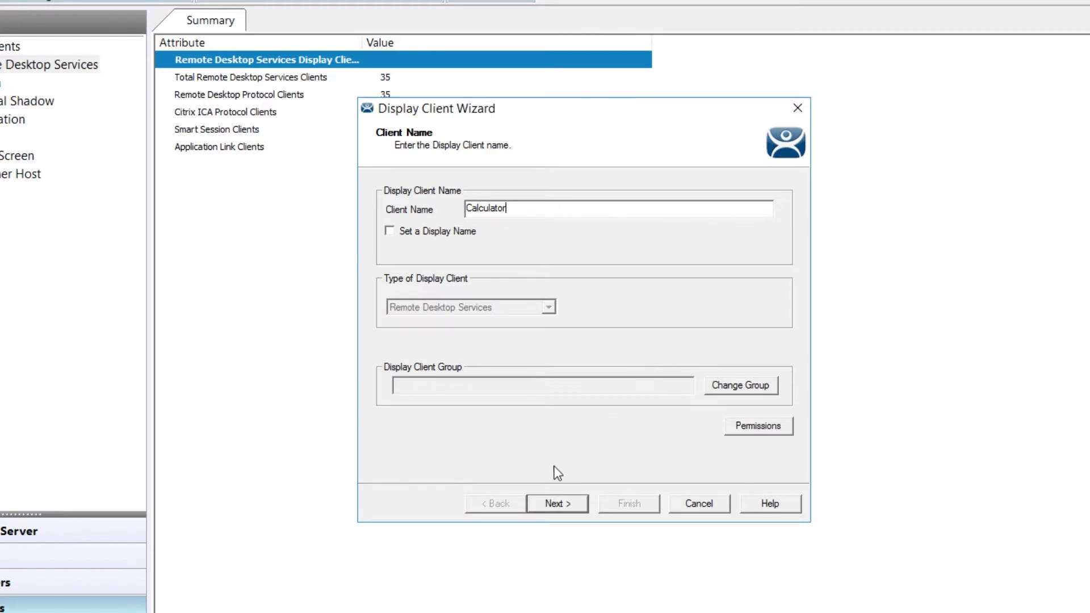
pyautogui.click(556, 504)
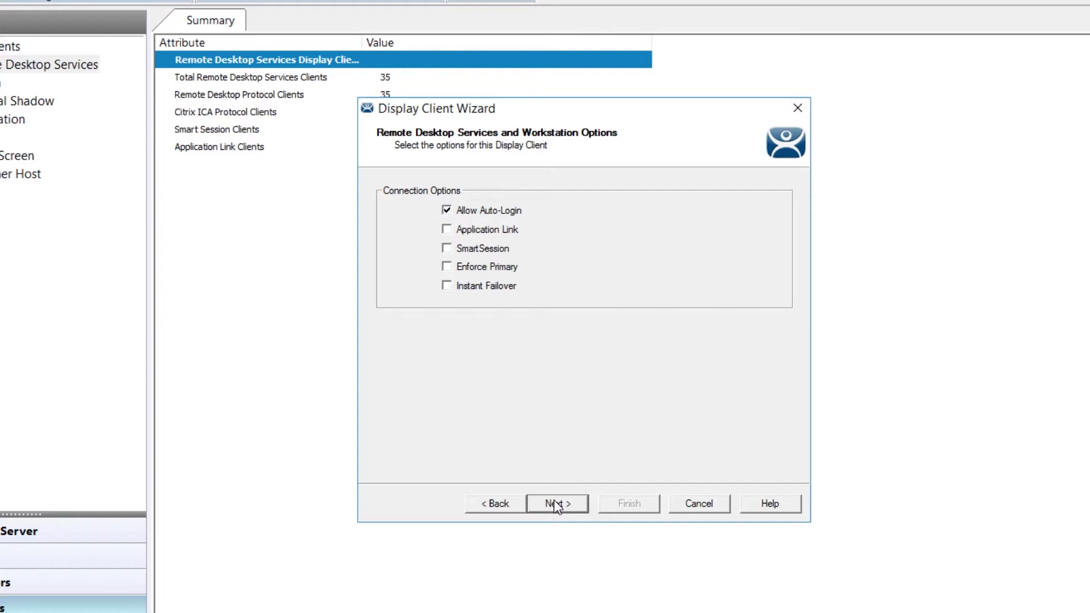
pyautogui.moveTo(592, 136)
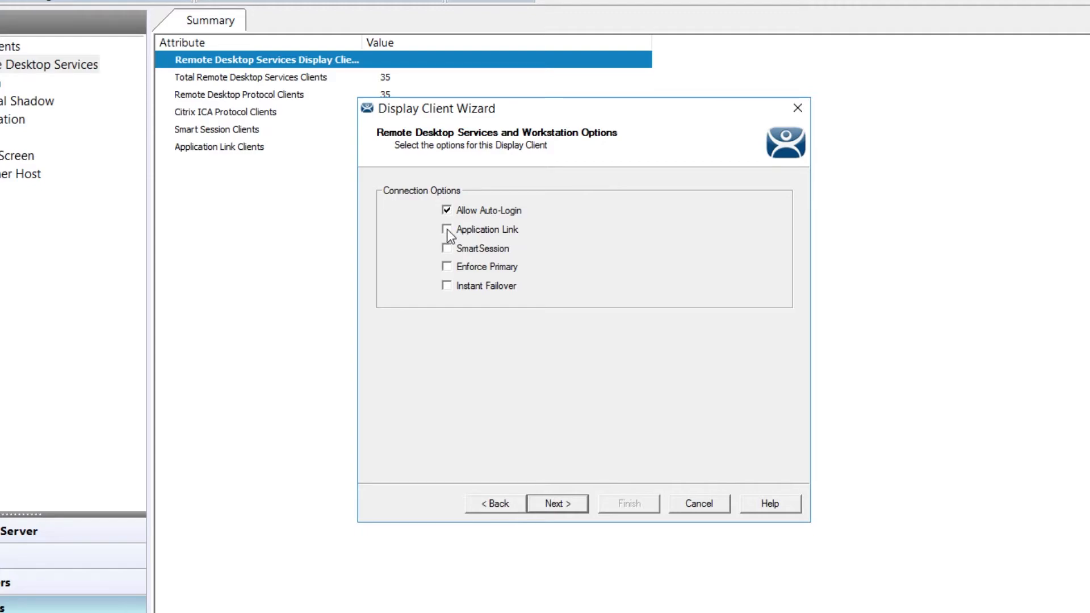
# Enable Application Link alongside Auto-Login and keep the default session resolution
pyautogui.click(447, 229)
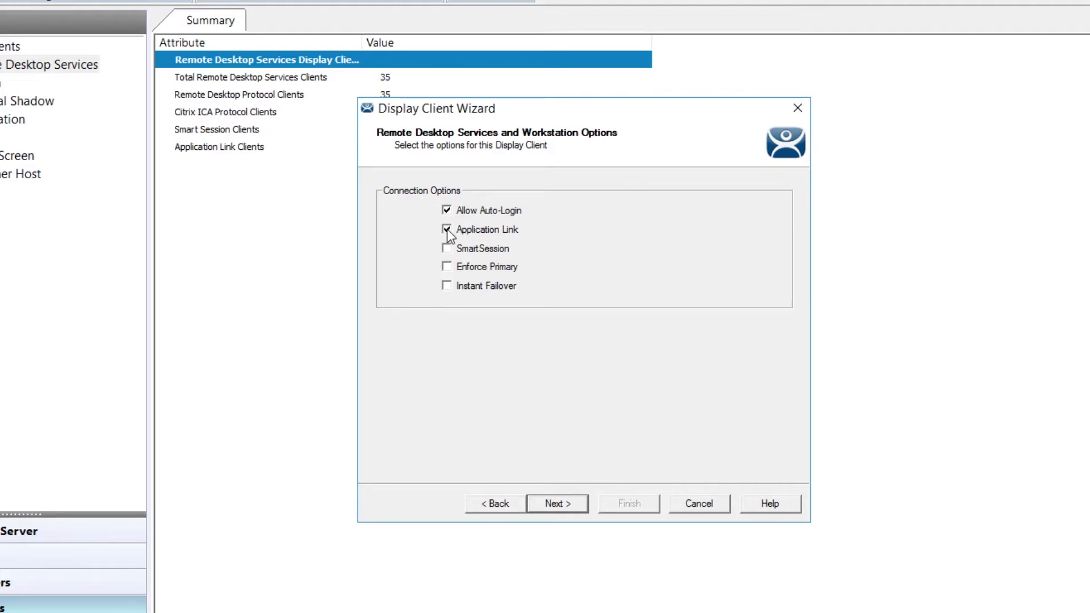
pyautogui.click(556, 504)
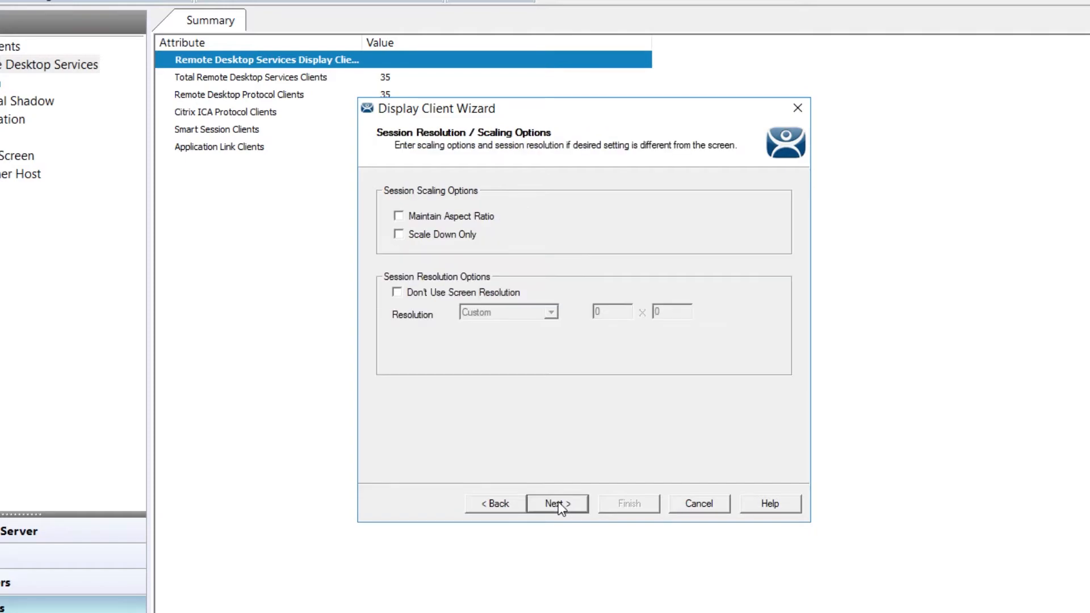
pyautogui.click(556, 504)
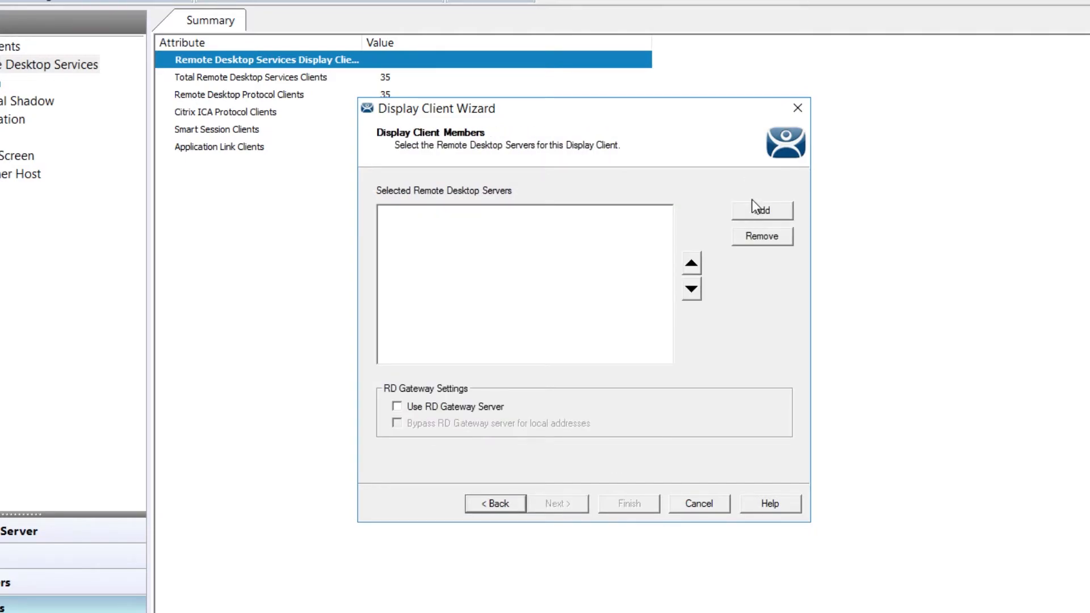
# Assign RDS1 (10.6.10.51) from the RDG group as the client's Remote Desktop Server
pyautogui.click(762, 209)
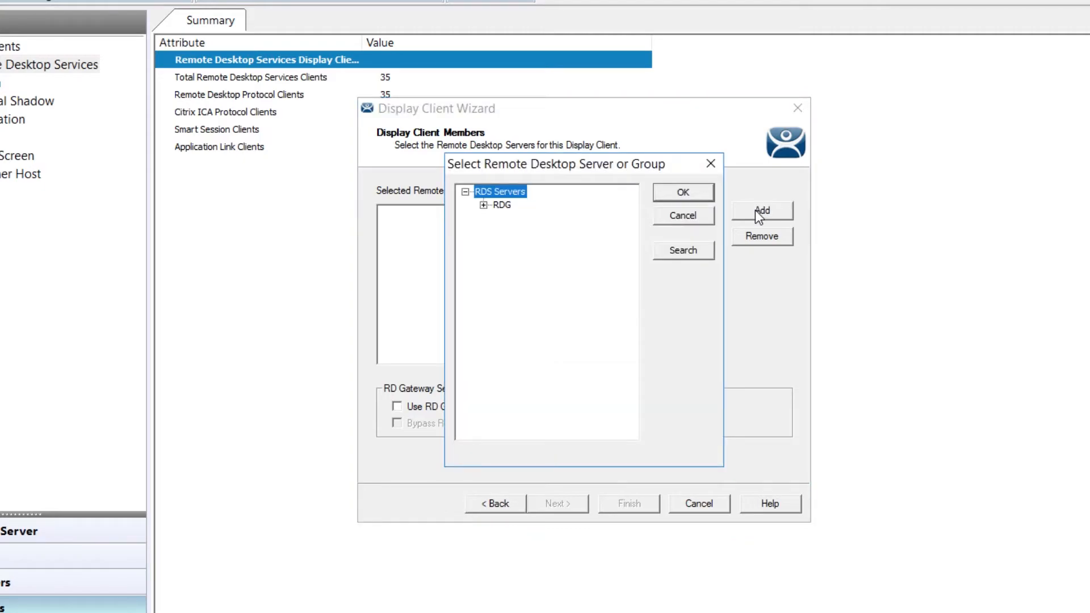
pyautogui.click(483, 205)
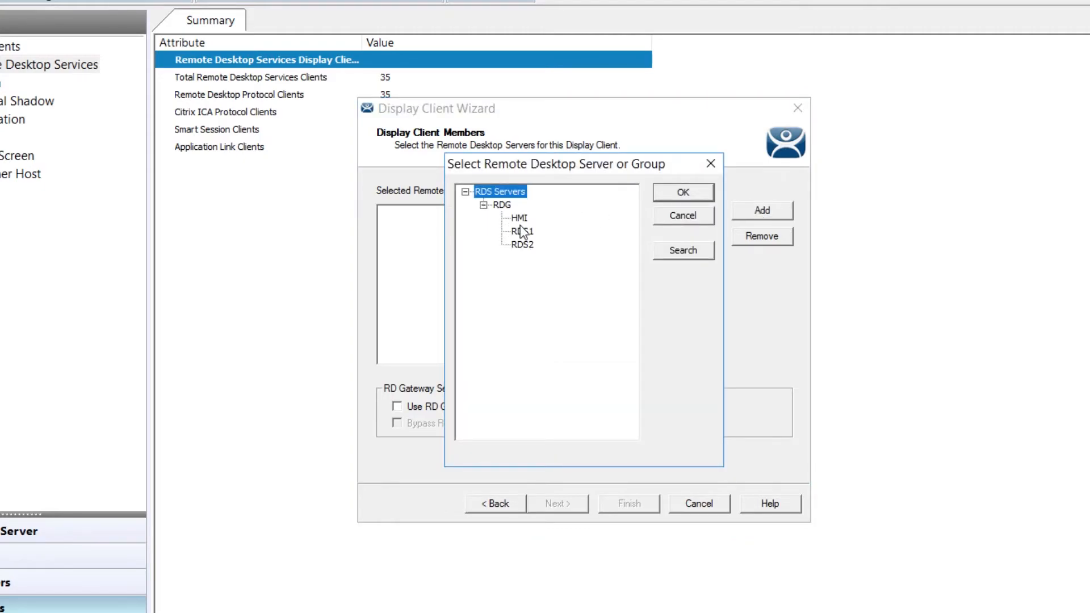
pyautogui.click(682, 192)
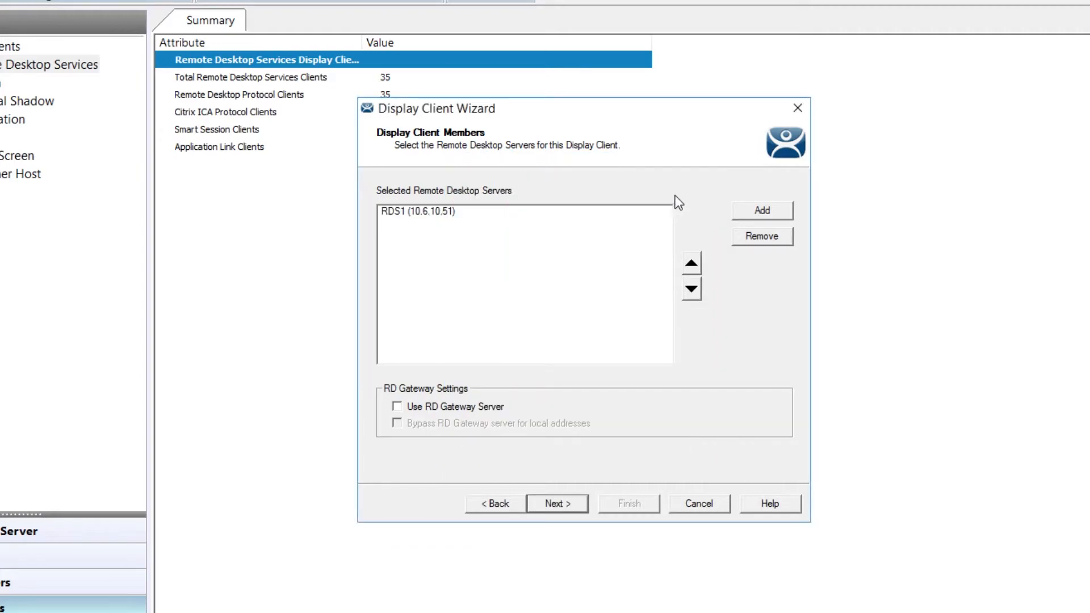
pyautogui.click(556, 504)
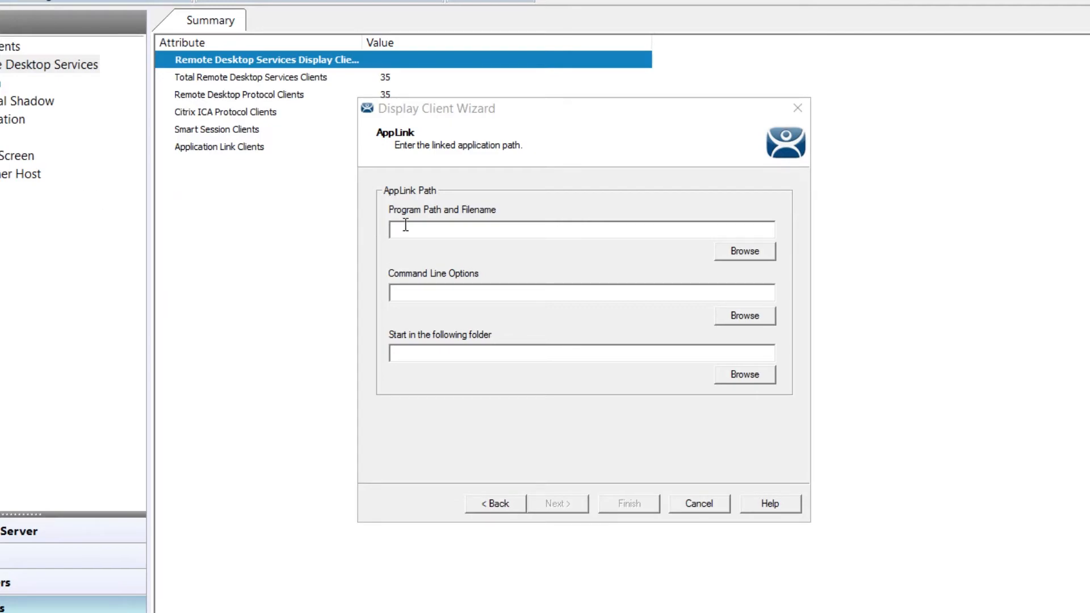
# Set the AppLink program path to %windir%\system32\win32calc.exe and finish the wizard
pyautogui.write('%windir%\\system32\\win32calc.exe')
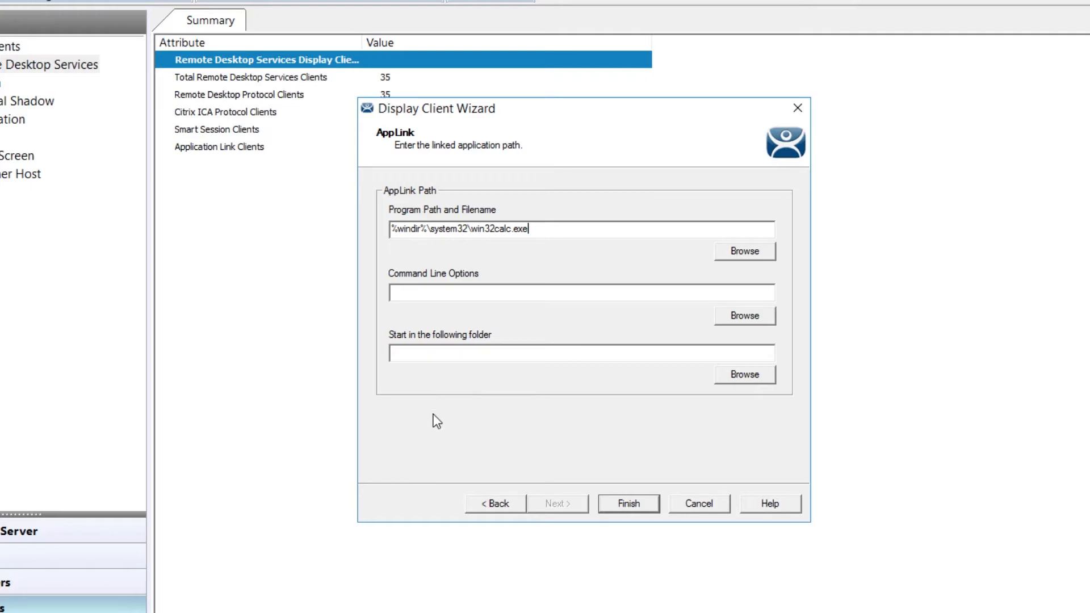
pyautogui.moveTo(522, 343)
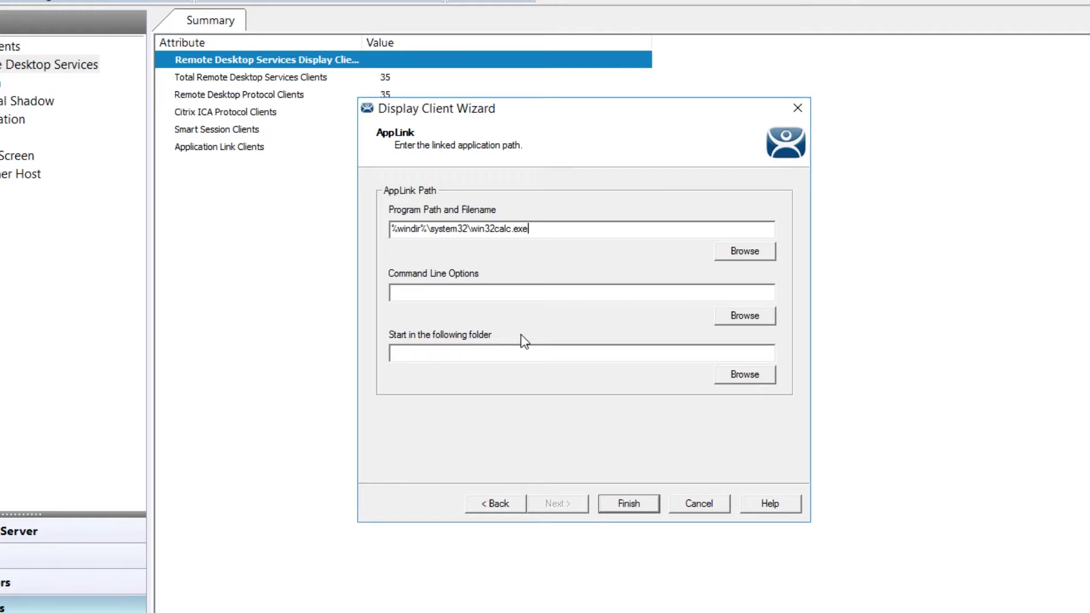
pyautogui.click(628, 504)
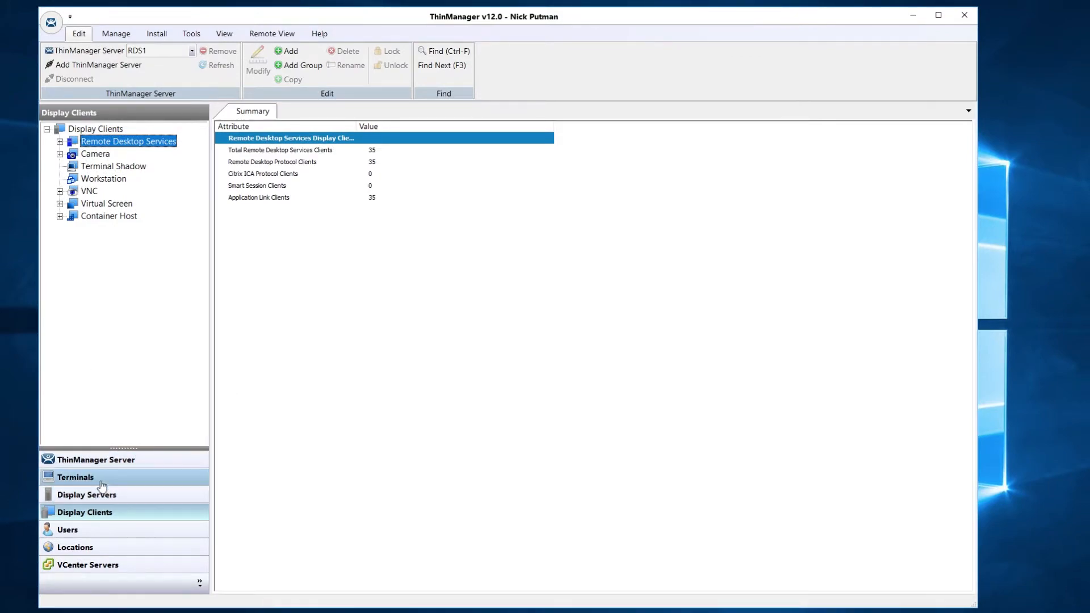
# Configure terminal VersaView5200 to use Calculator as its display client
pyautogui.click(75, 477)
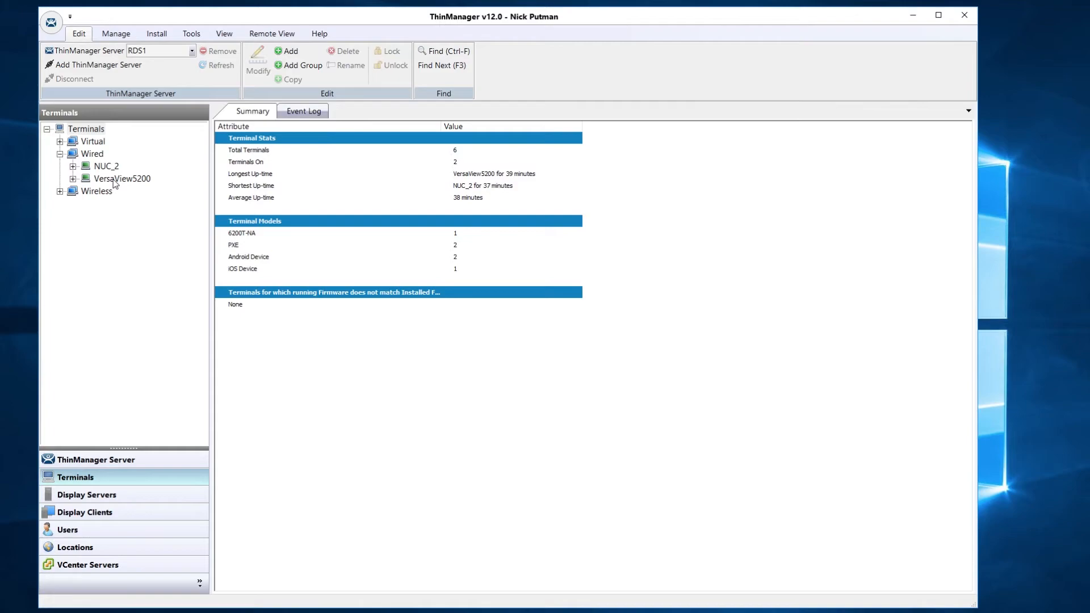
pyautogui.doubleClick(123, 179)
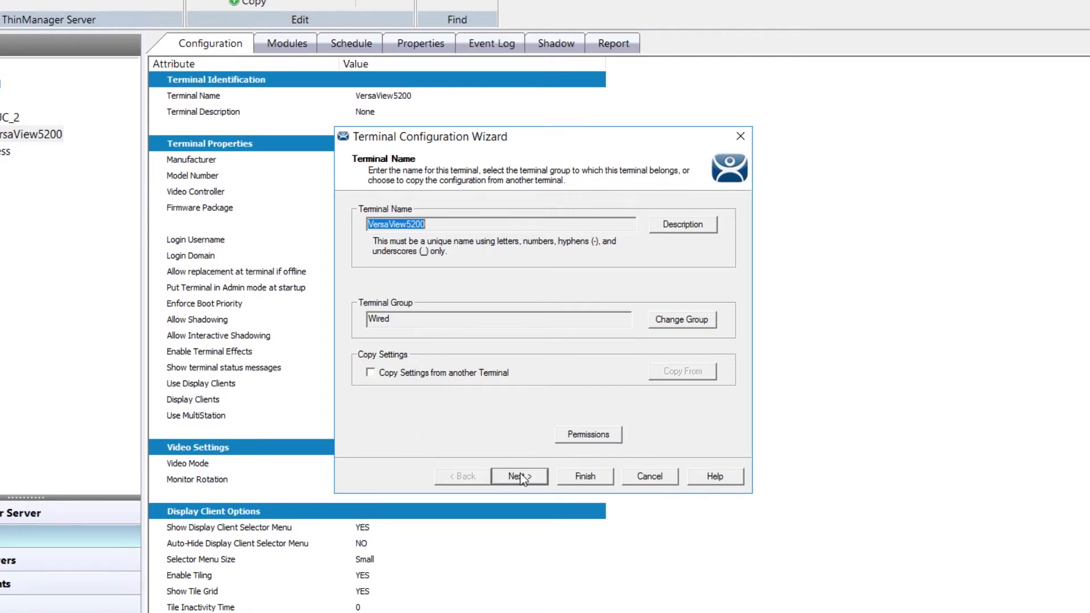
pyautogui.click(520, 475)
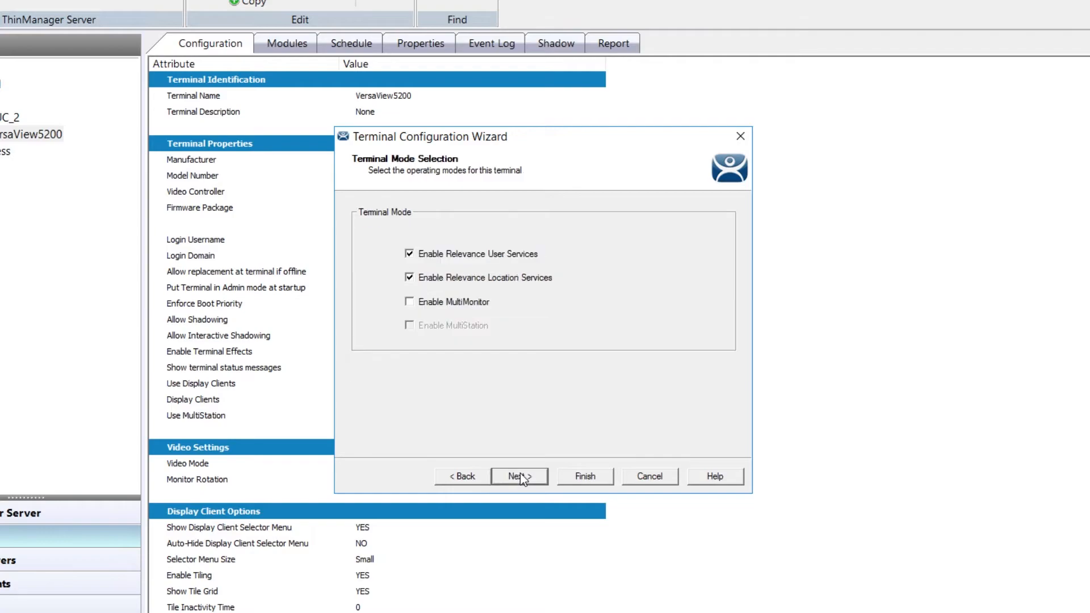
pyautogui.click(520, 476)
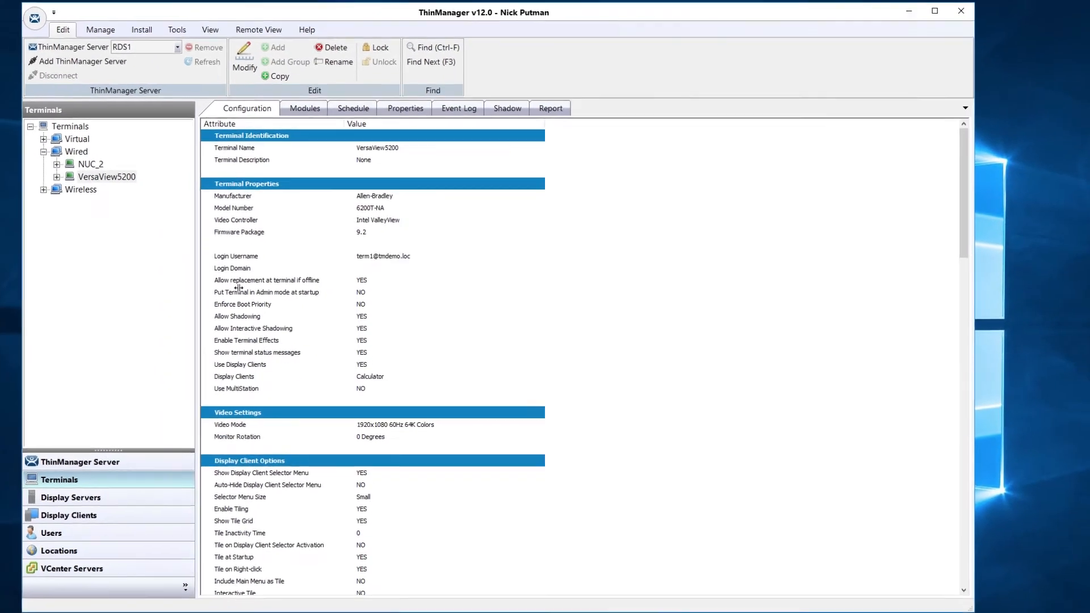
# Restart terminal VersaView5200 and confirm the restart request
pyautogui.rightClick(108, 176)
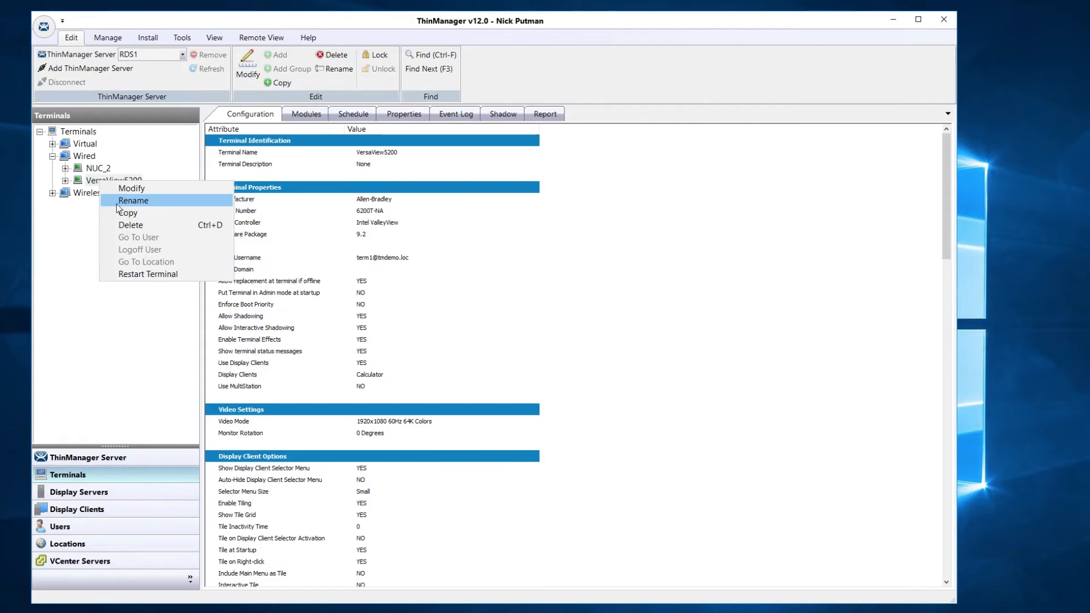
pyautogui.moveTo(147, 273)
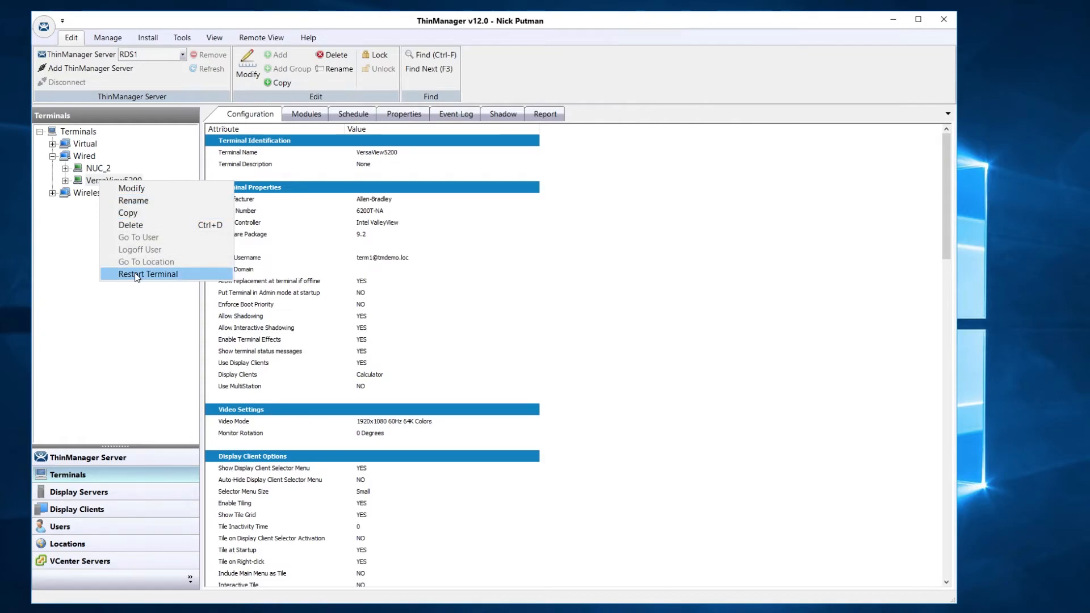
pyautogui.click(148, 273)
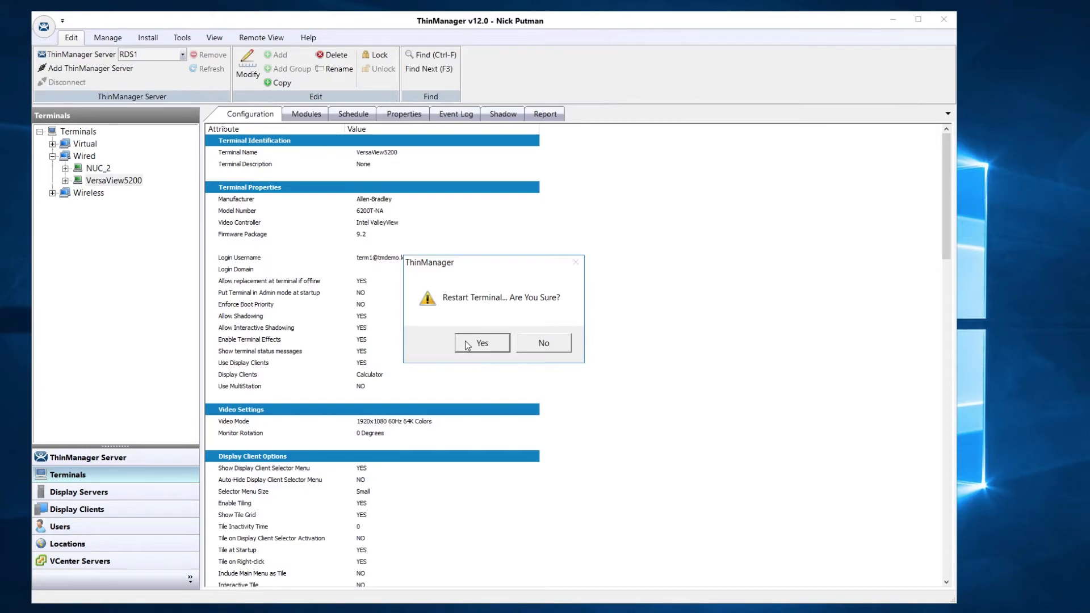
pyautogui.click(481, 342)
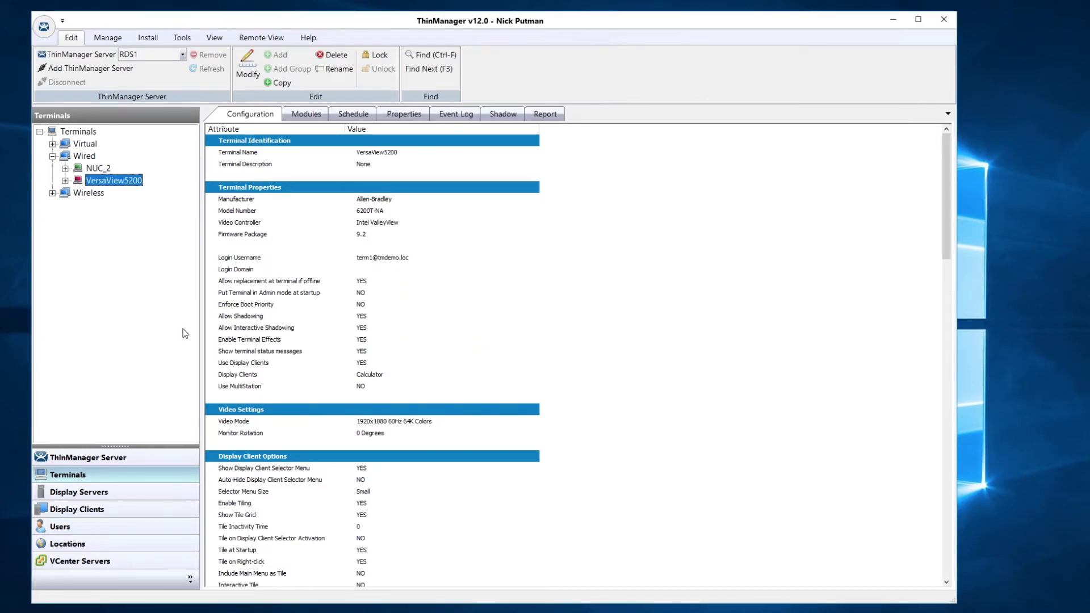
pyautogui.moveTo(143, 329)
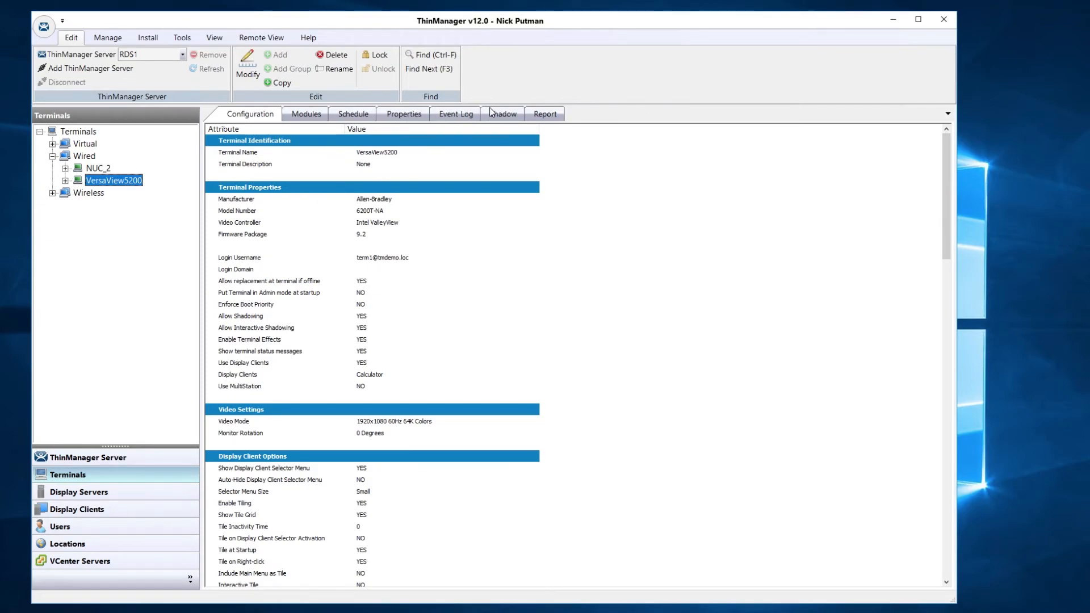
# Shadow VersaView5200 to watch it connected to RDS1 running Calculator
pyautogui.click(503, 114)
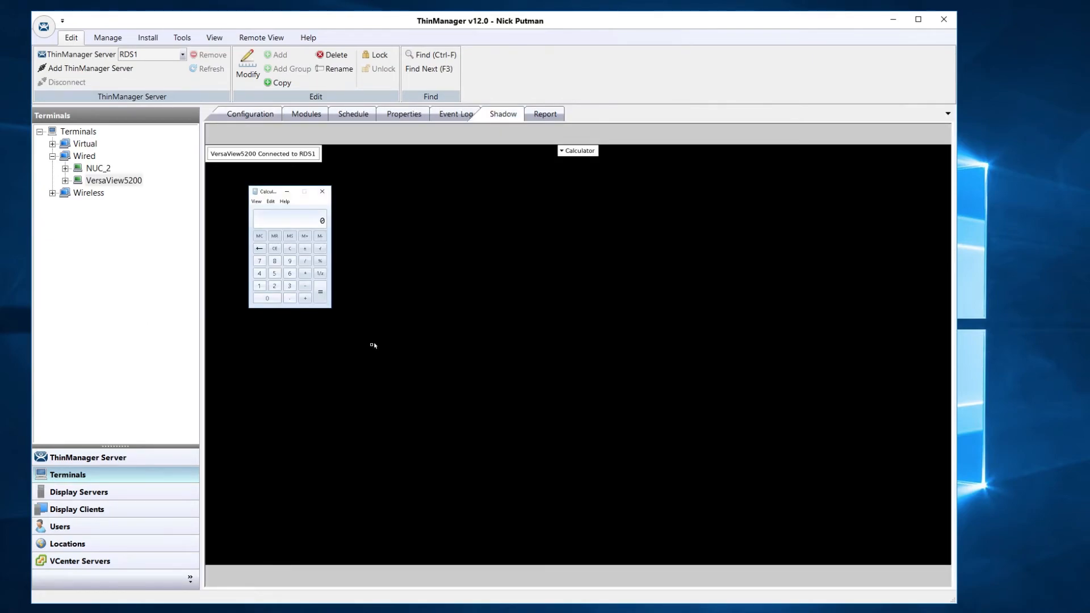
pyautogui.moveTo(363, 371)
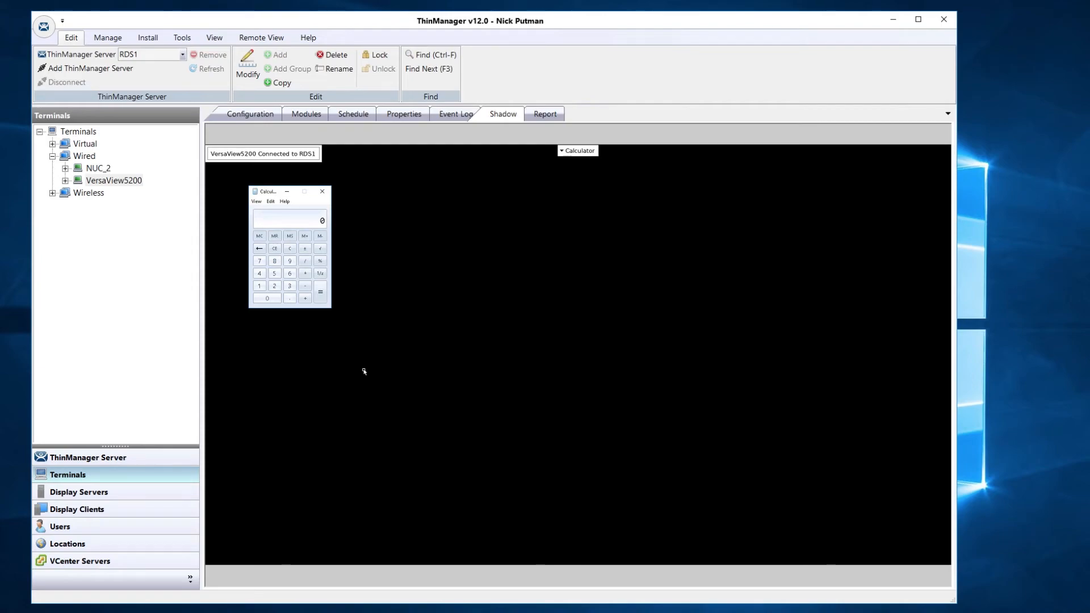